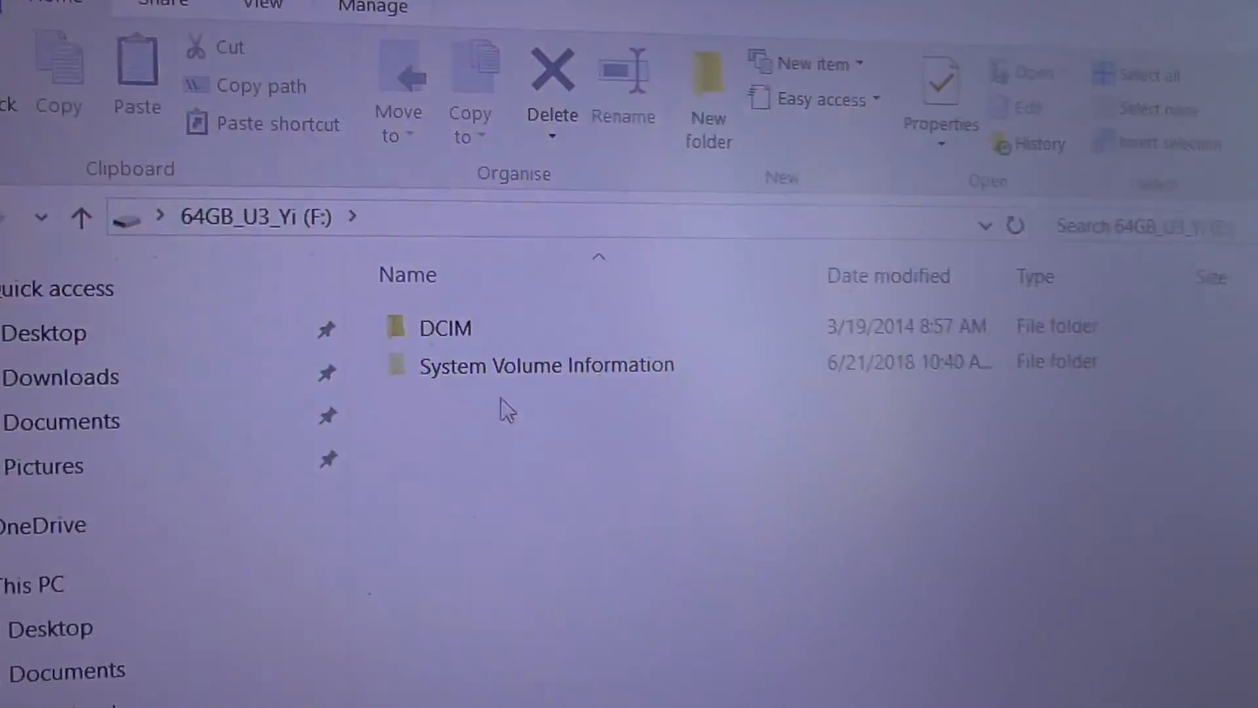
# - Open DCIM\100MEDIA on the memory card and scroll through its MP4 and SEC files
pyautogui.doubleClick(444, 328)
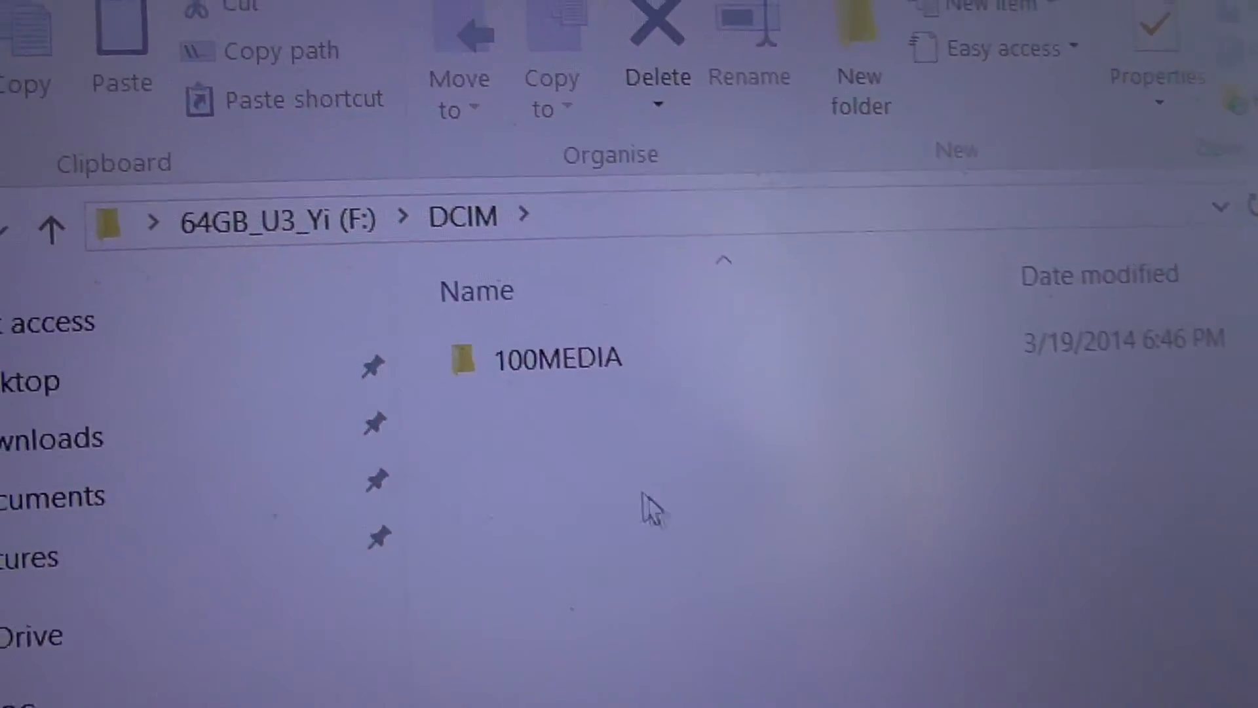
pyautogui.doubleClick(556, 357)
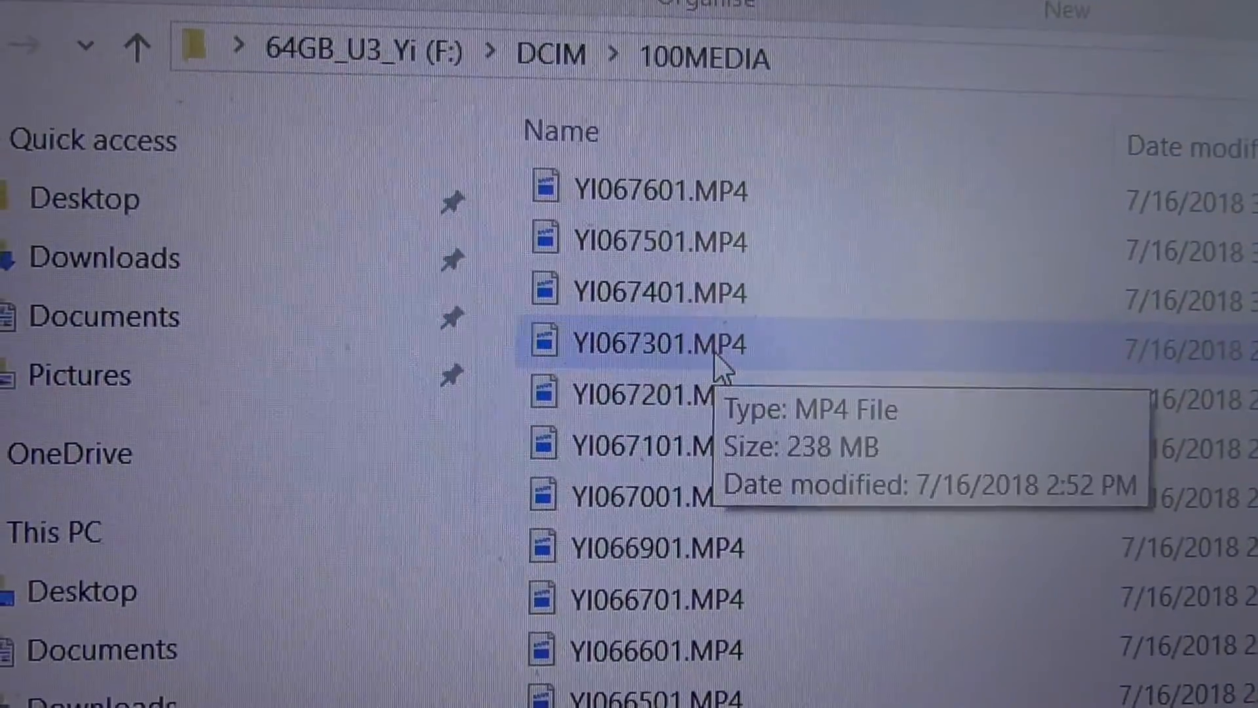
pyautogui.scroll(-3)
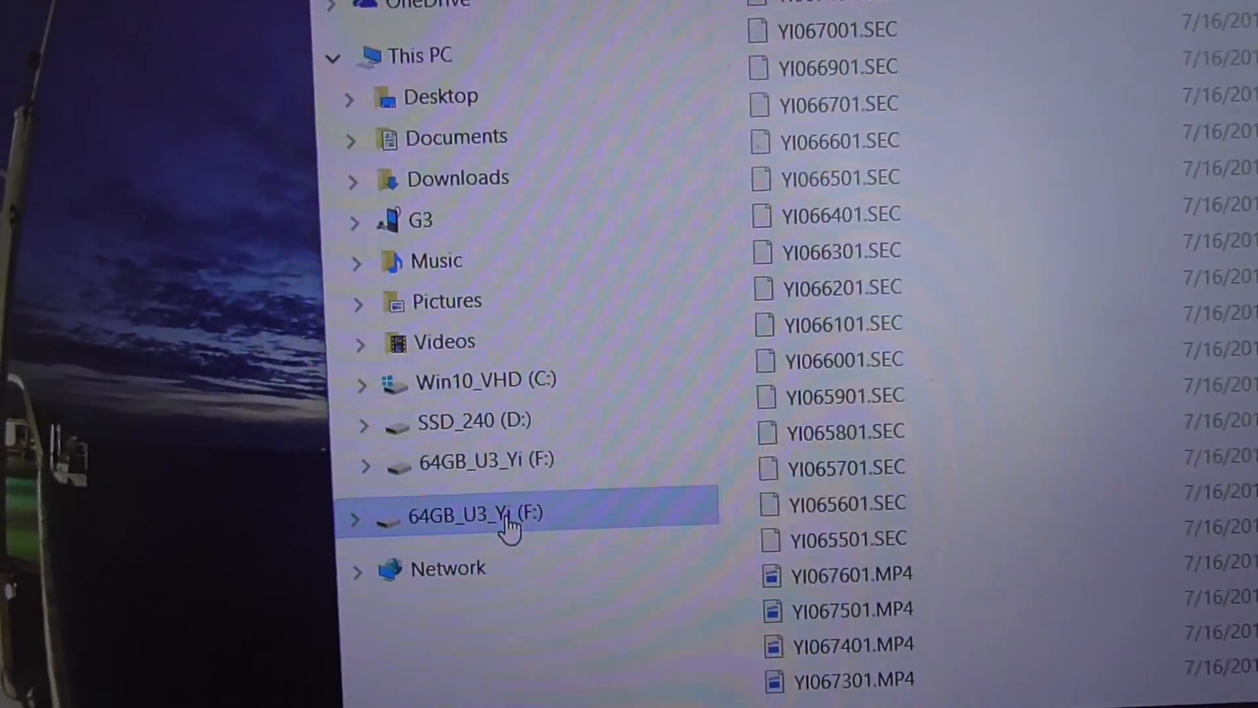
# - Add a new text document at the card root renamed clean.bat, accepting the extension change
pyautogui.click(466, 513)
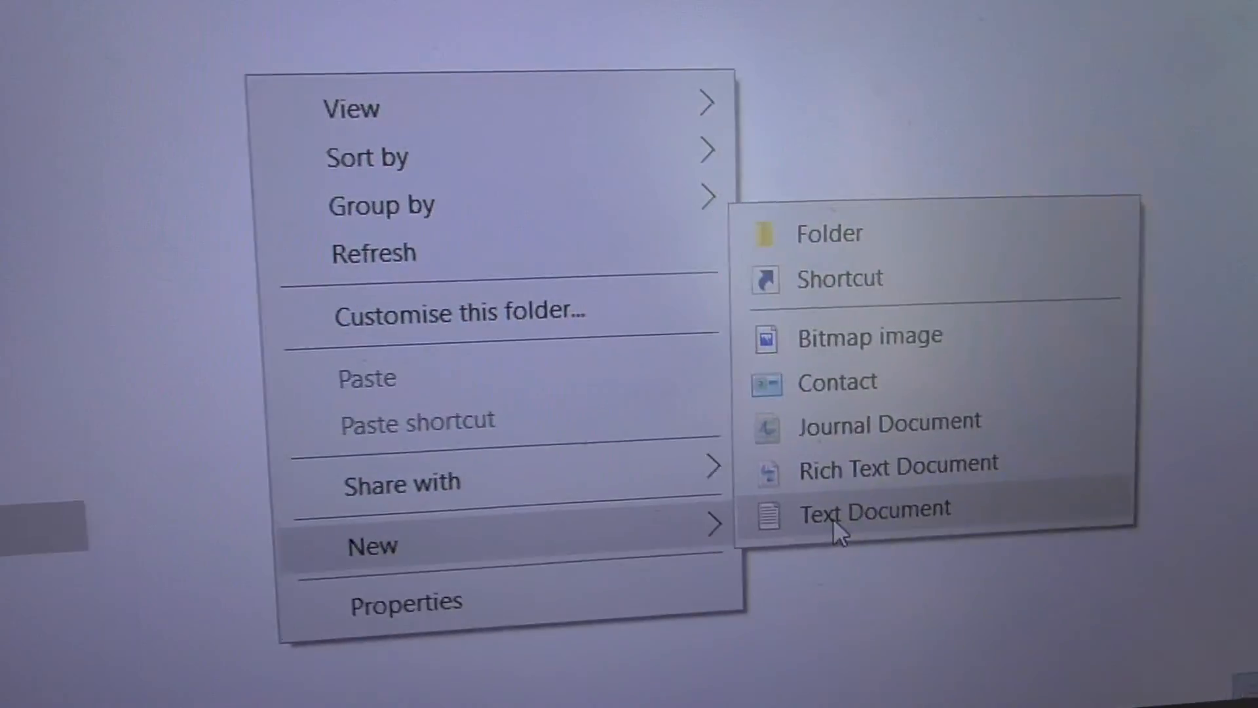
pyautogui.click(875, 508)
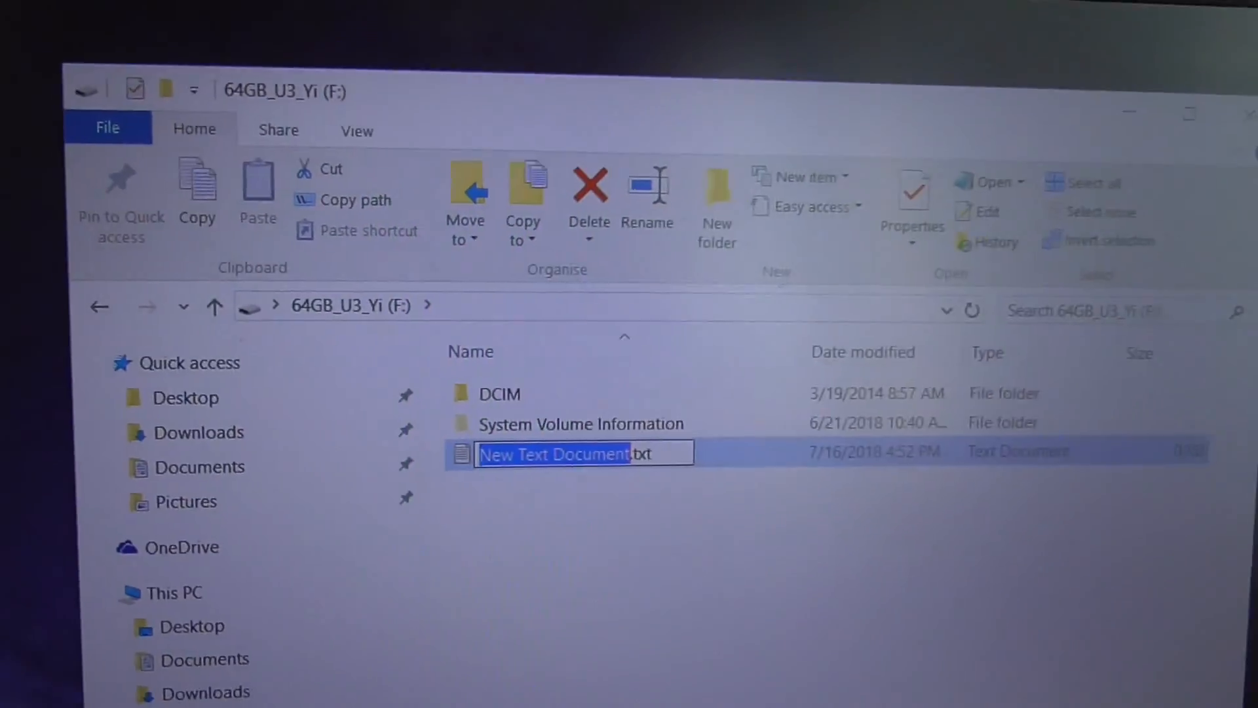
pyautogui.write('cle.txt')
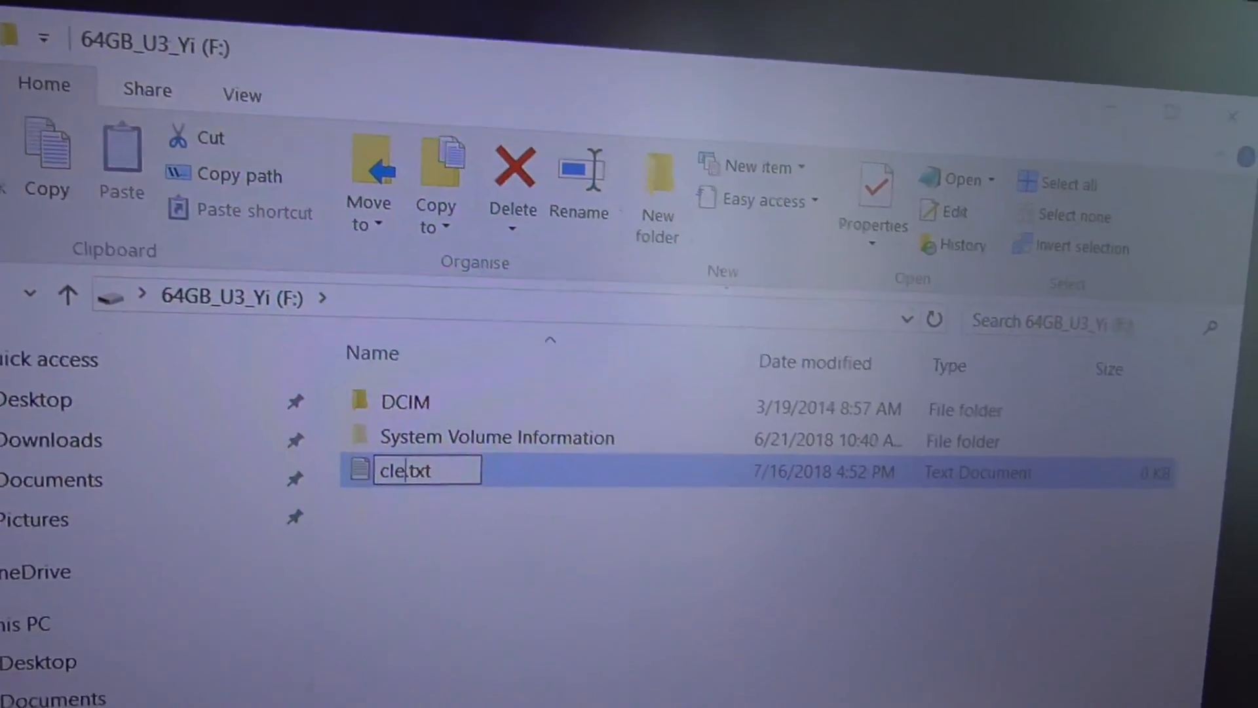
pyautogui.write('an')
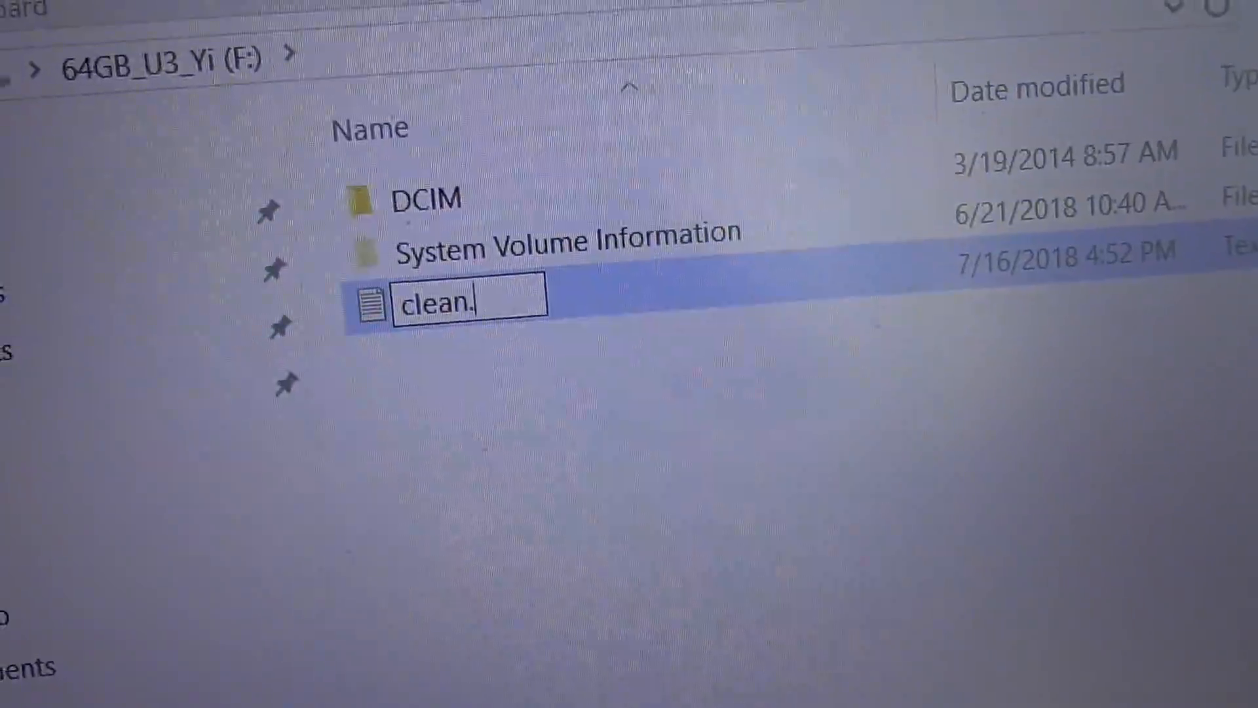
pyautogui.write('bat')
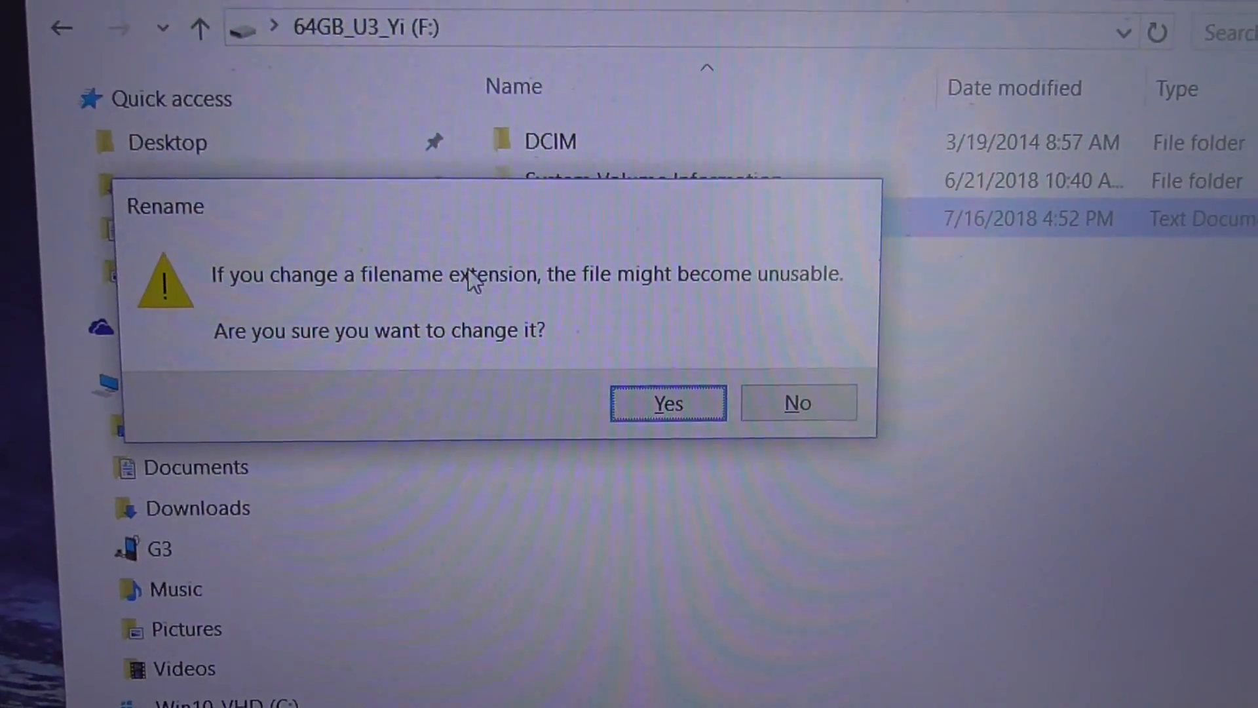
pyautogui.click(668, 403)
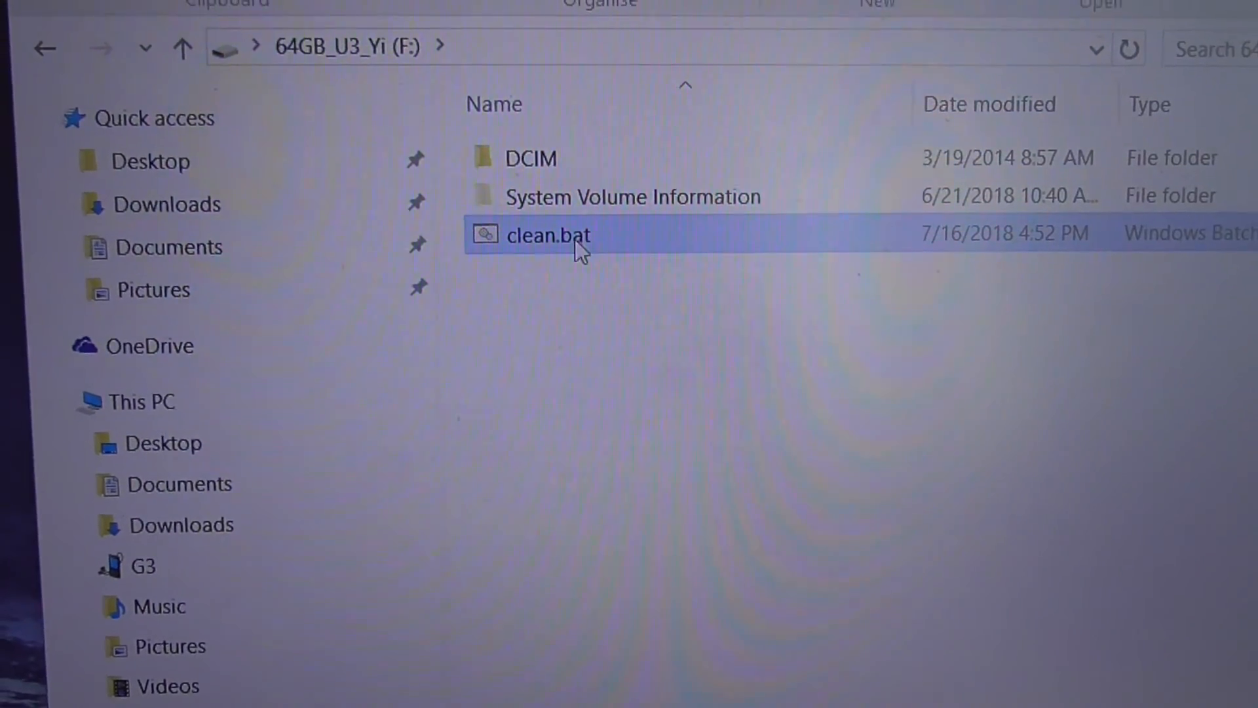
# - Open clean.bat in Notepad, then open DCIM\100MEDIA and copy its folder path
pyautogui.rightClick(549, 234)
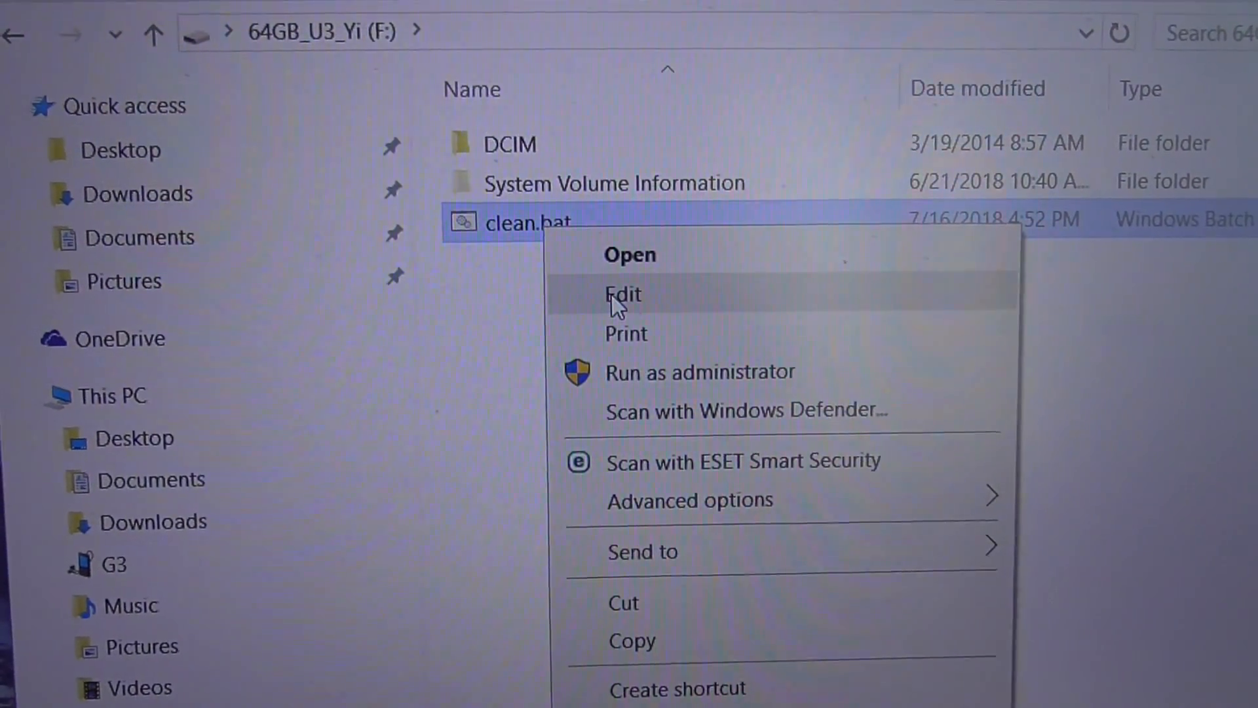
pyautogui.click(623, 295)
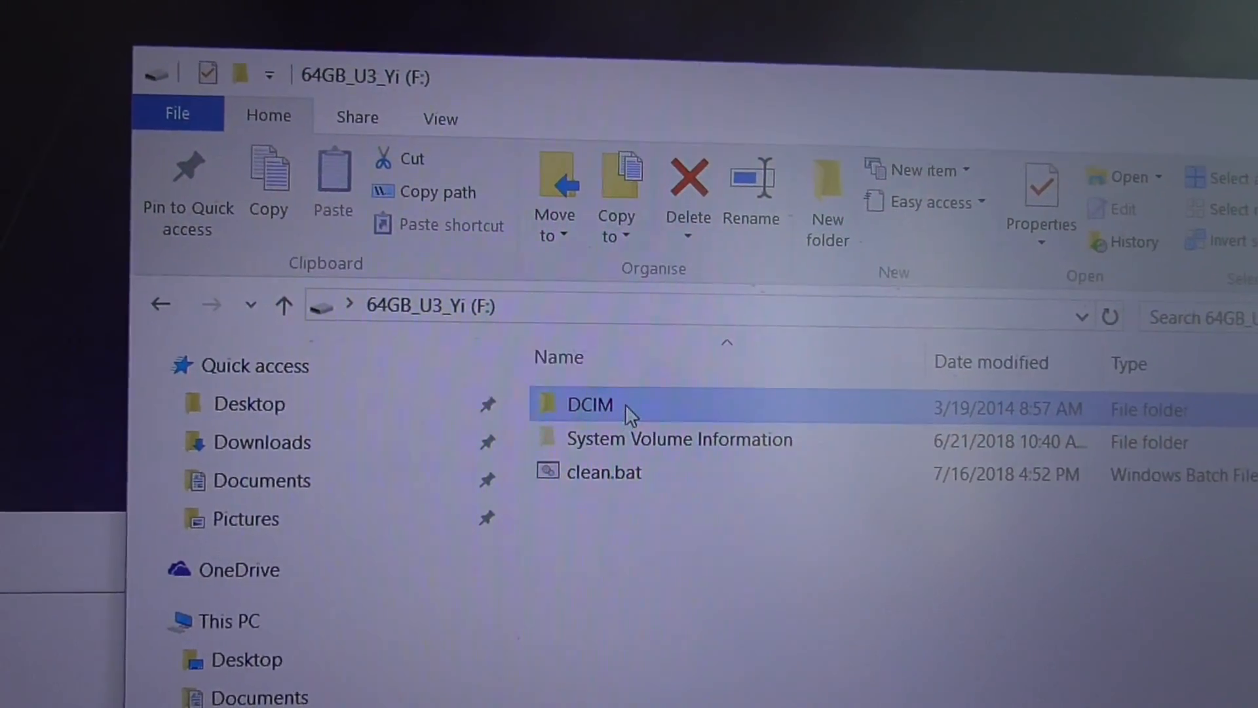
pyautogui.doubleClick(588, 405)
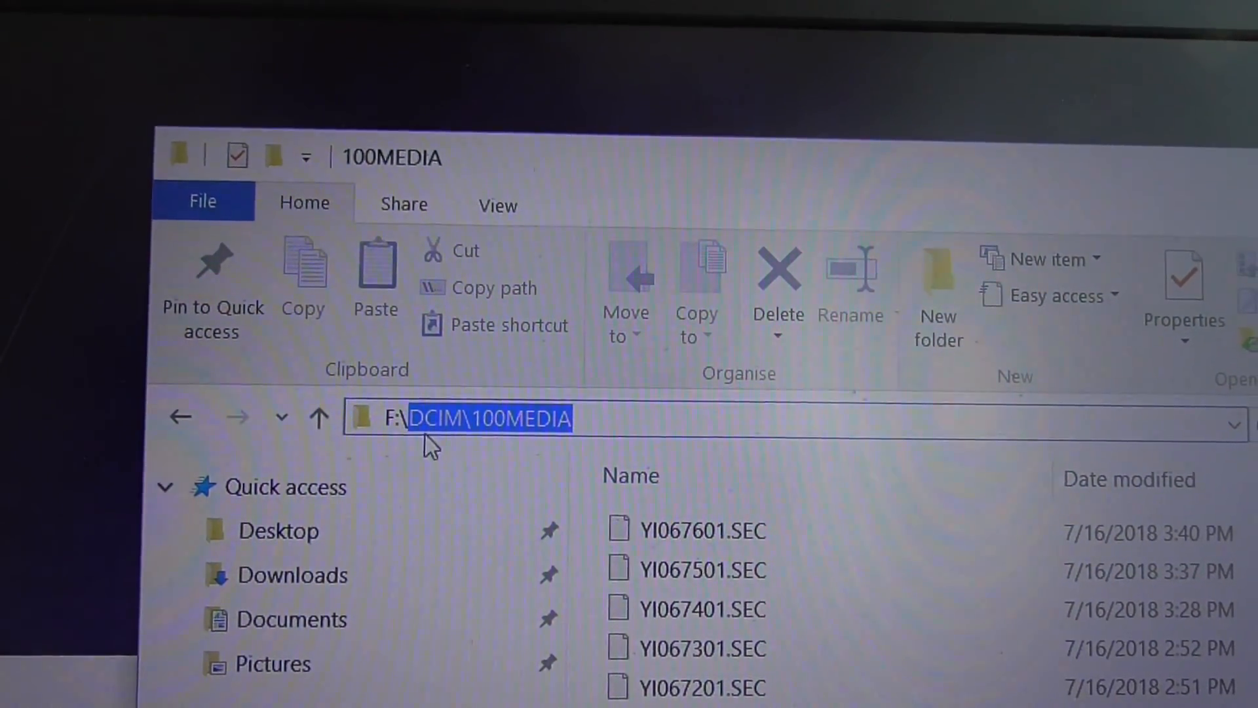
pyautogui.rightClick(490, 417)
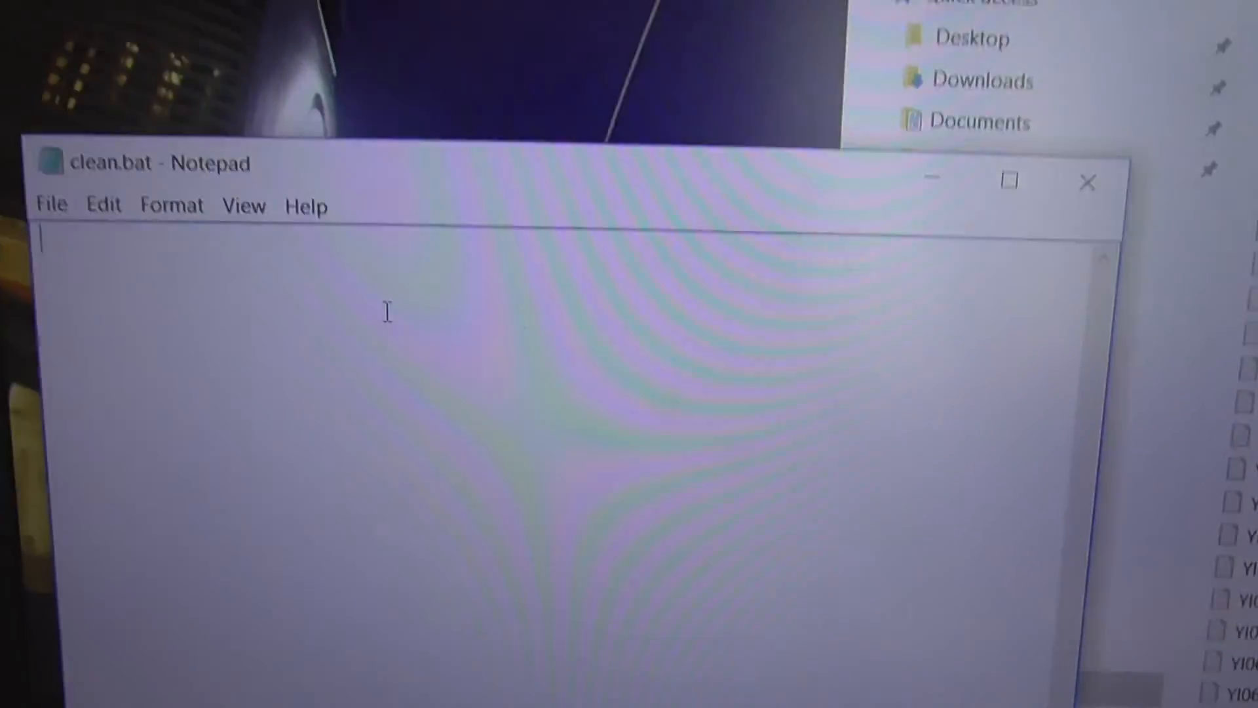
# - Write 'del DCIM\100MEDIA\*.thm' and 'del DCIM\100MEDIA\*.sec' as two lines
pyautogui.write('del')
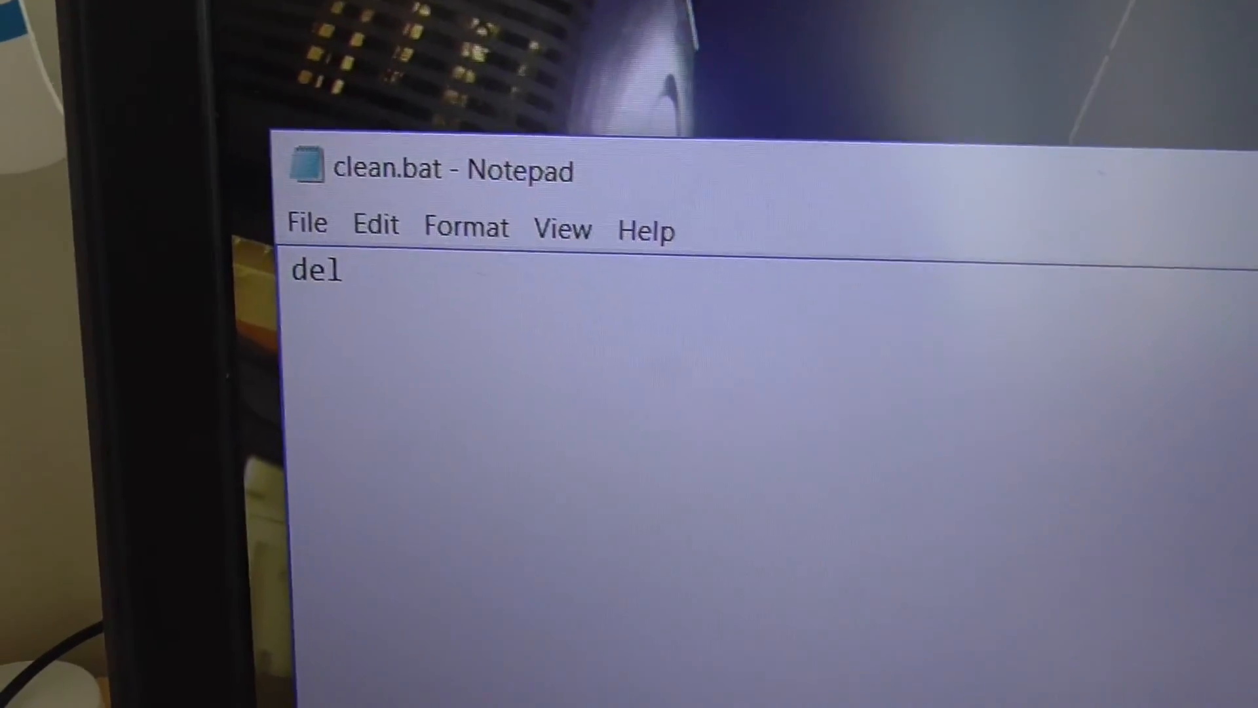
pyautogui.write('DCIM\\100MEDIA')
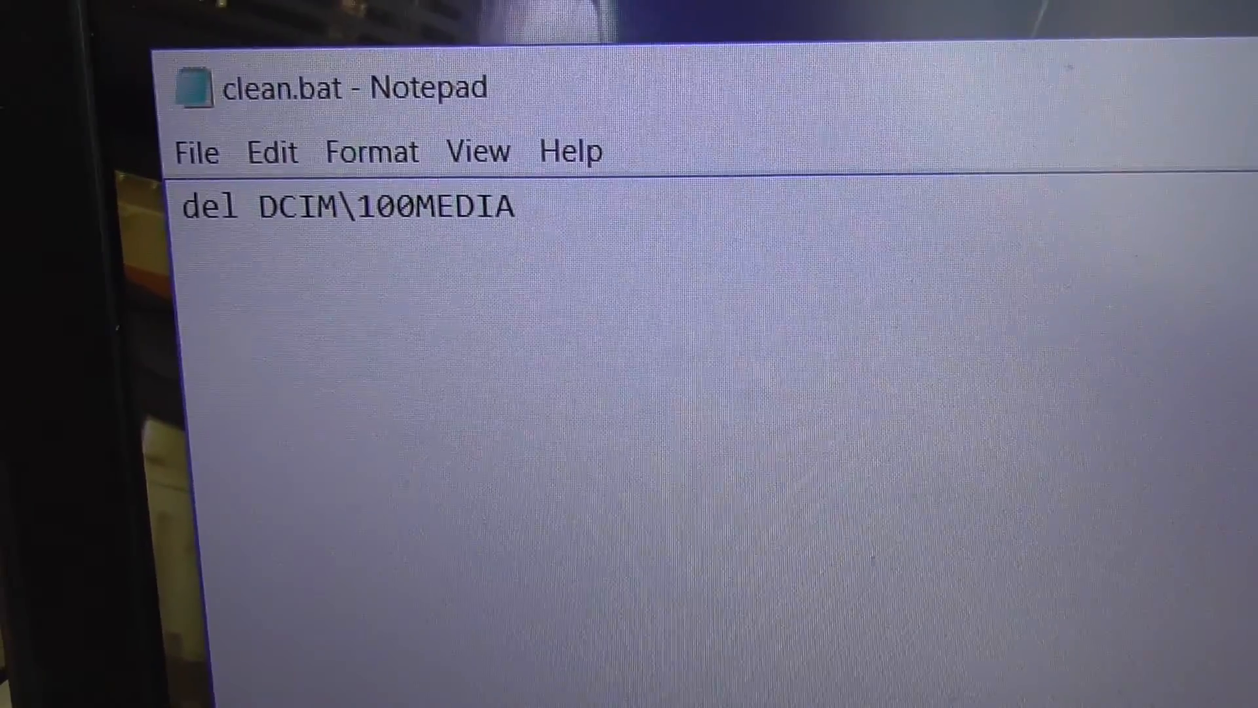
pyautogui.write('\\')
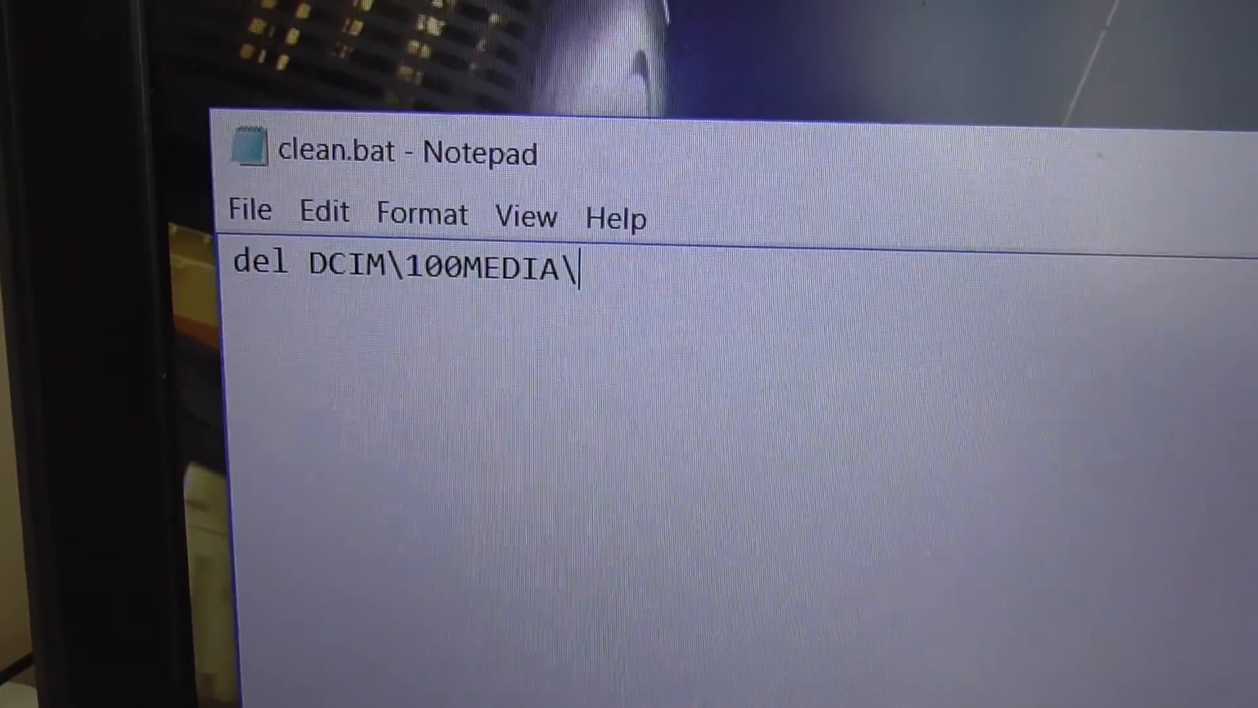
pyautogui.write('*.thm')
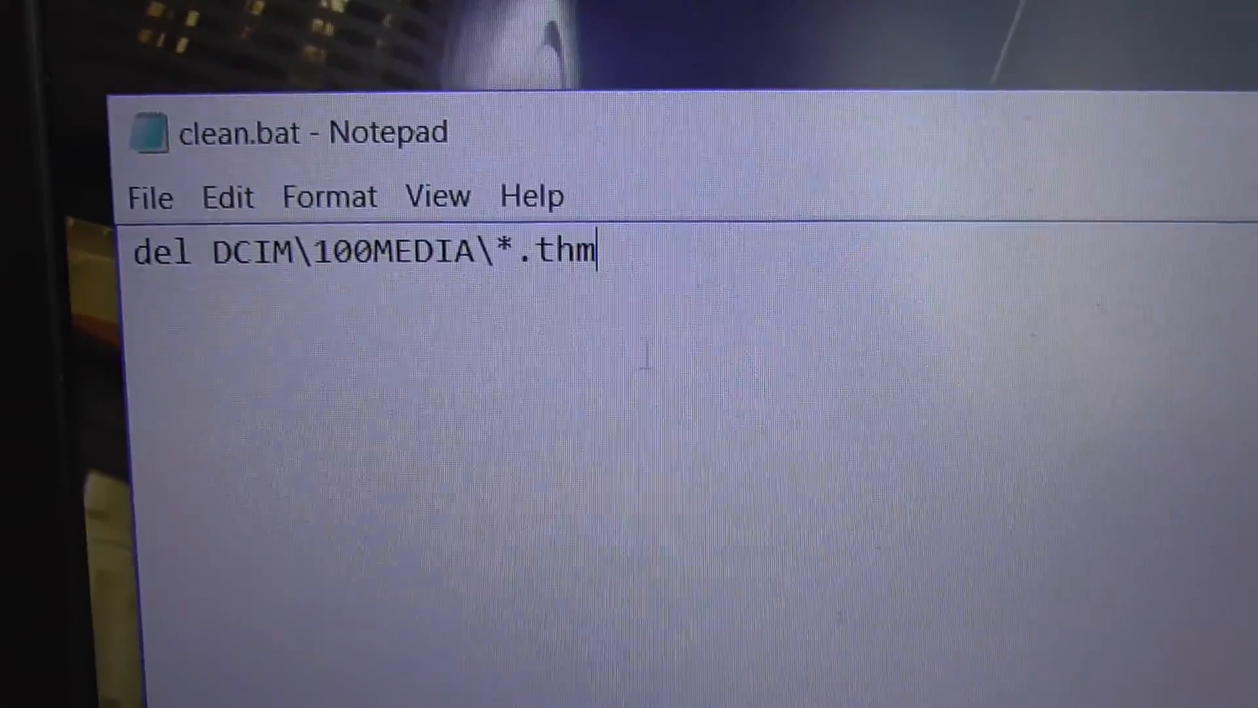
pyautogui.rightClick(497, 265)
pyautogui.write('del DCIM\\100MEDIA\\*.')
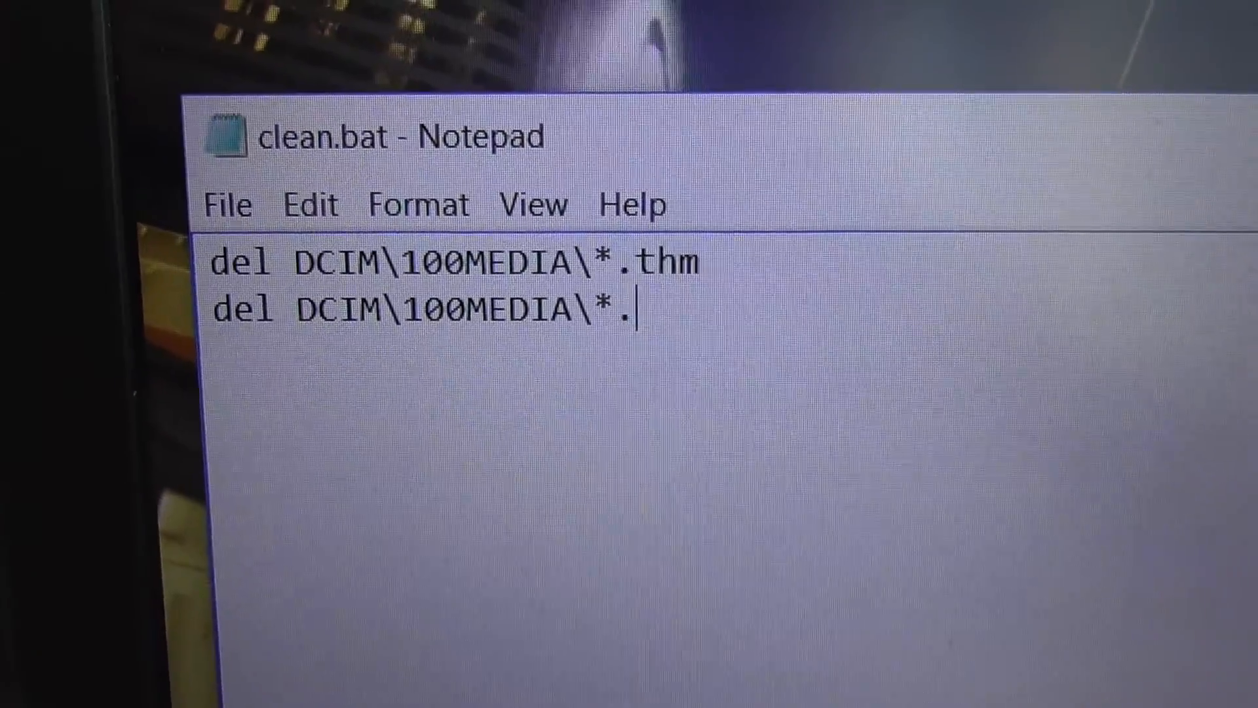
pyautogui.write('sec')
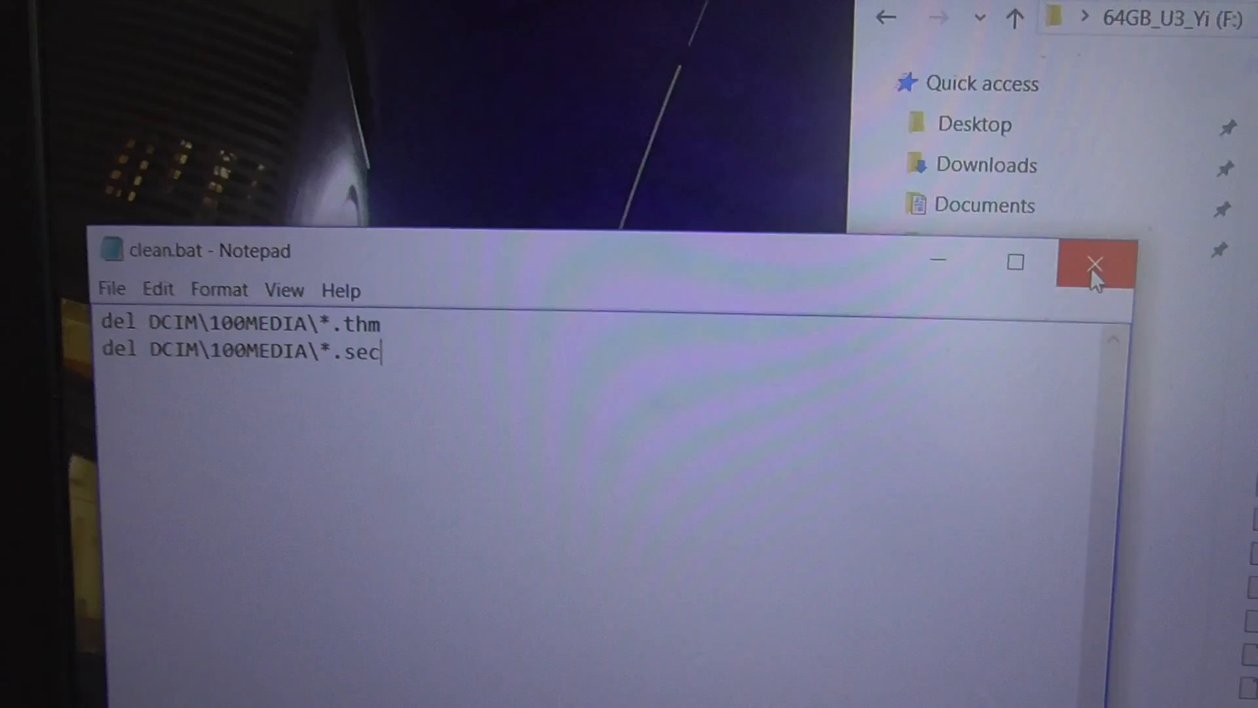
# - Save and close the batch file, then scroll 100MEDIA to confirm only MP4s and a JPG remain
pyautogui.click(1094, 263)
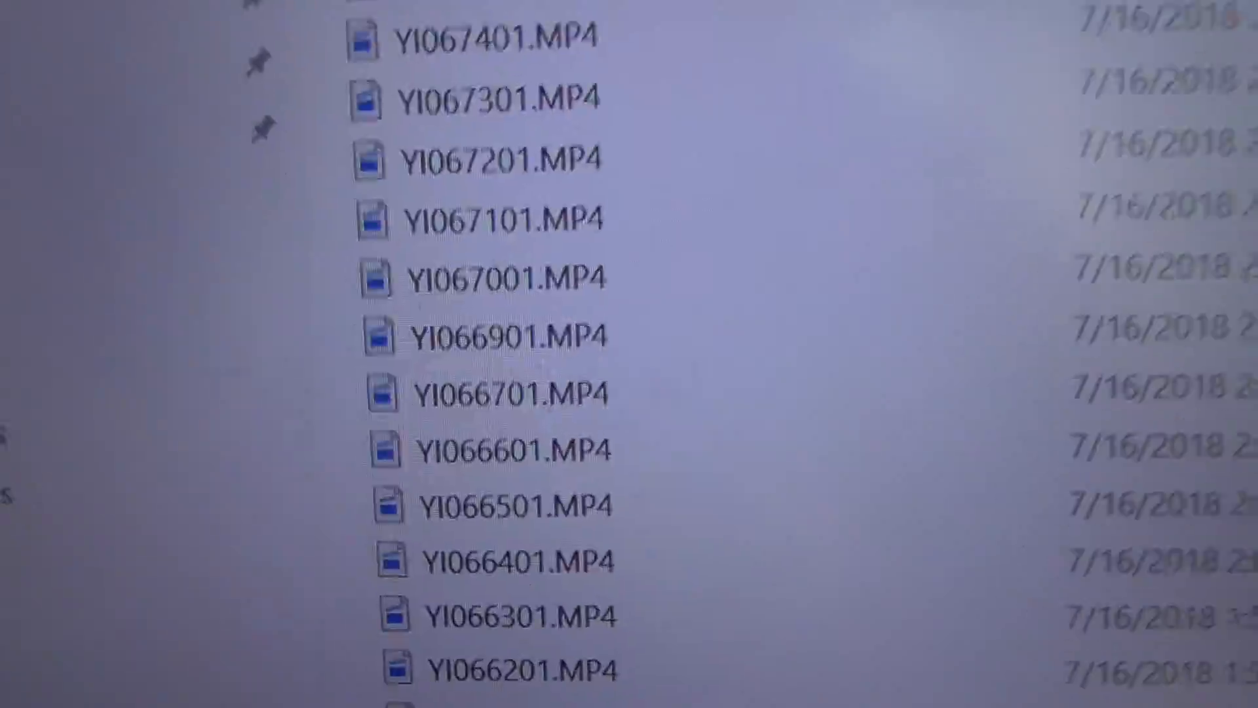
pyautogui.scroll(-3)
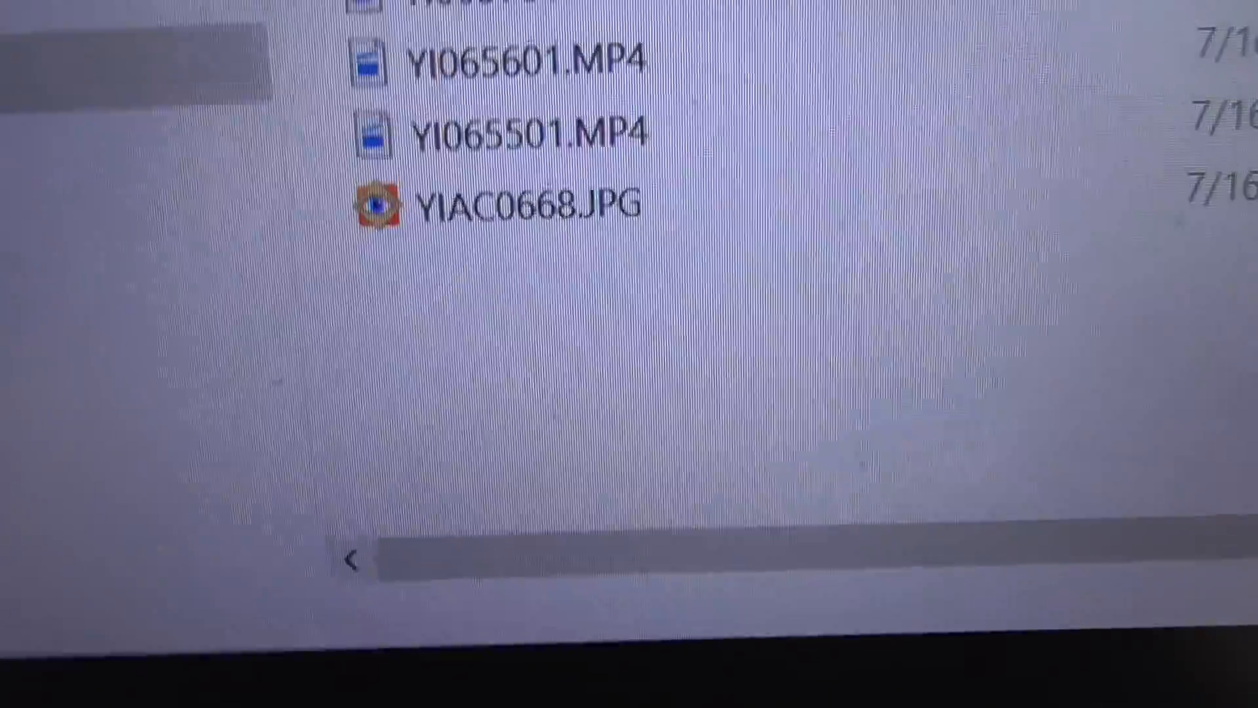